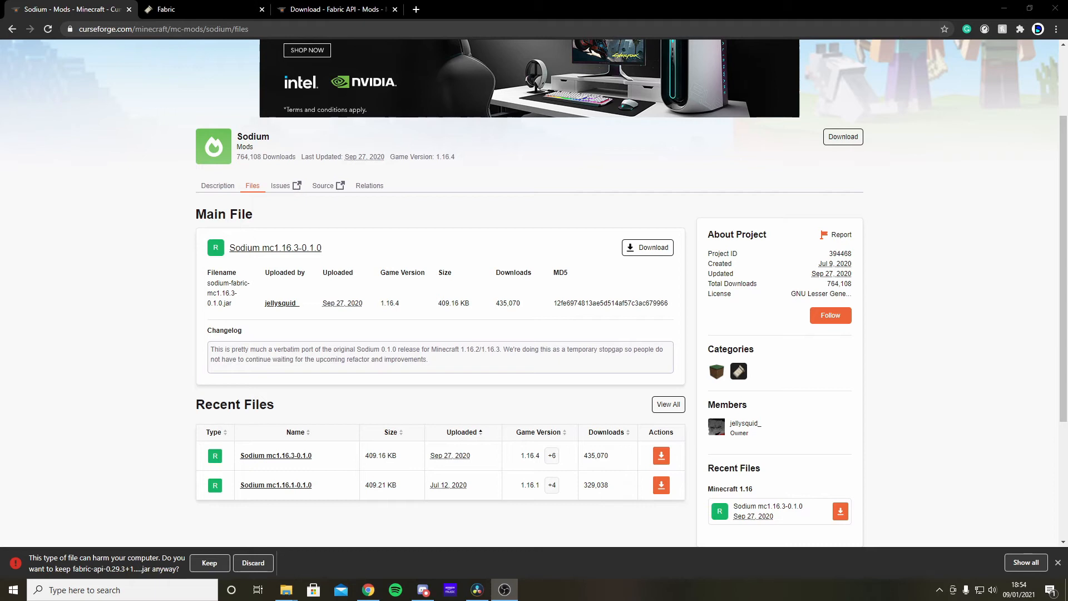
pyautogui.moveTo(958, 361)
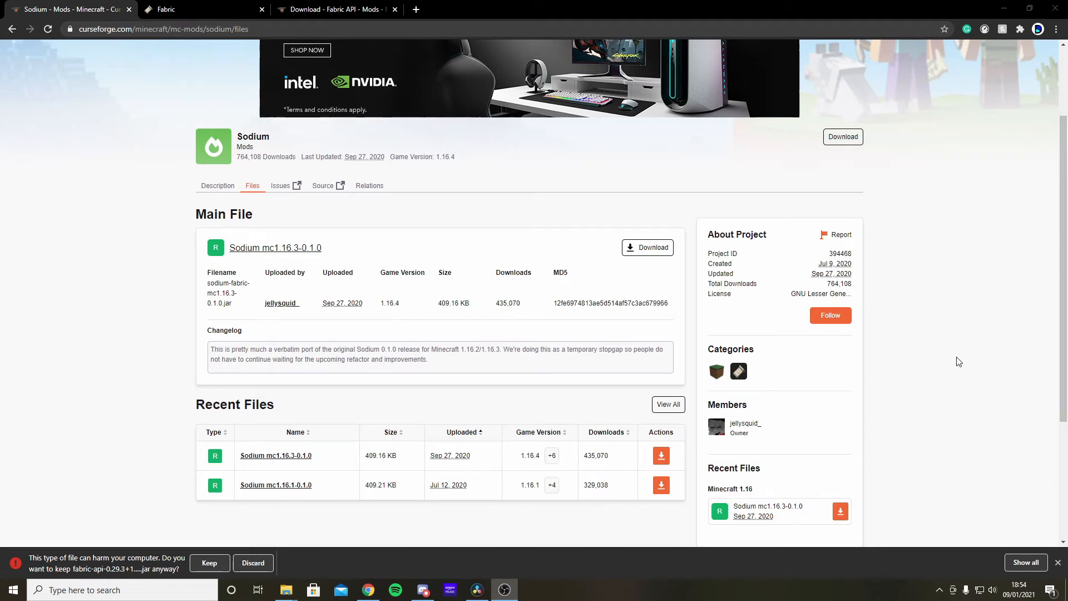
pyautogui.moveTo(103, 96)
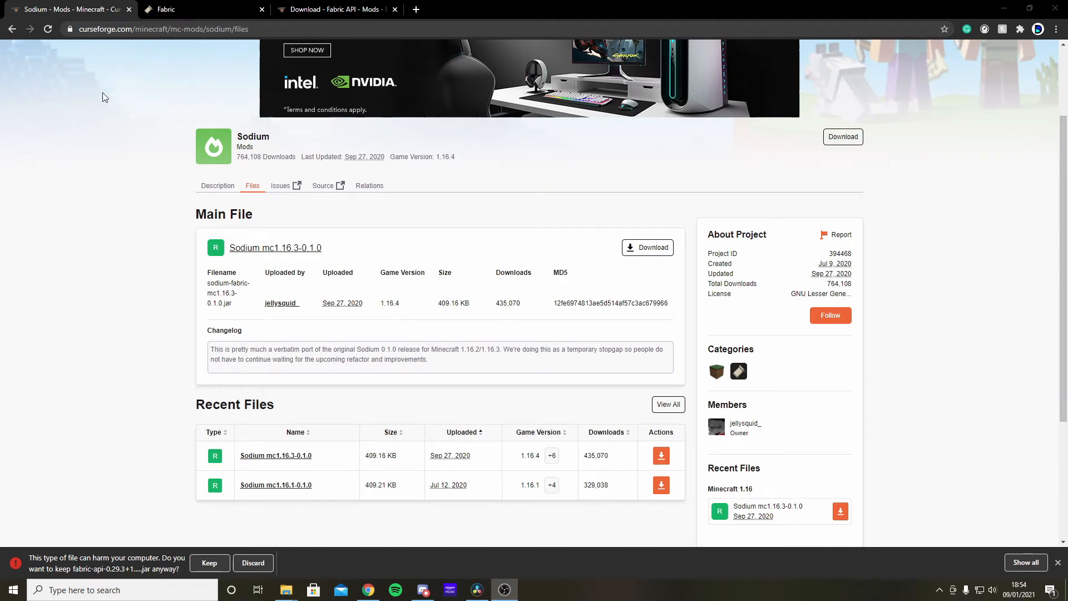
# - Switch between the Fabric website and Sodium files tabs, ending on the Fabric installer page
pyautogui.click(198, 9)
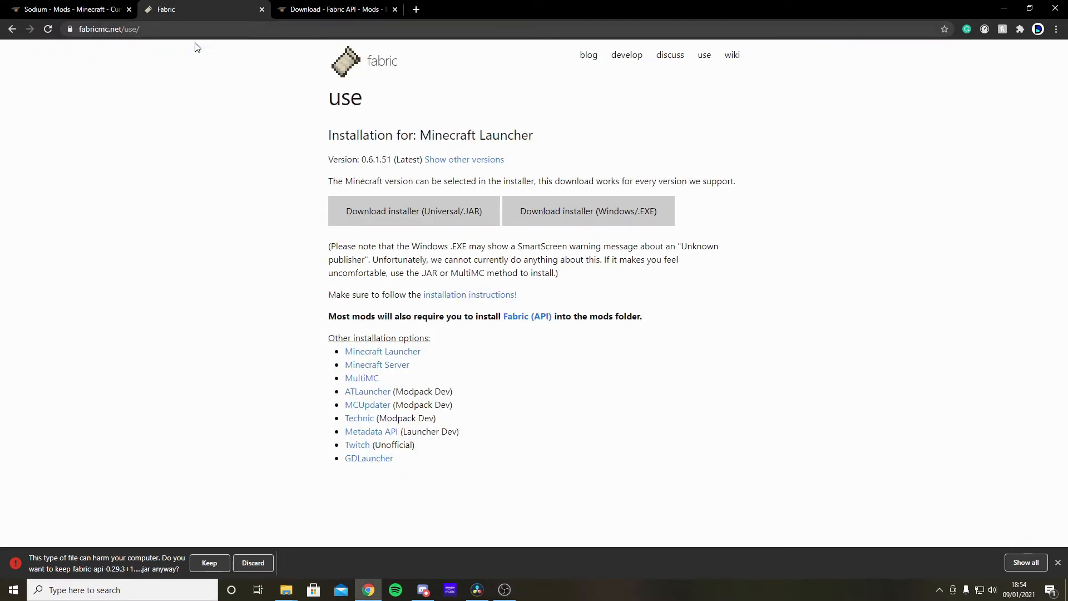
pyautogui.click(68, 9)
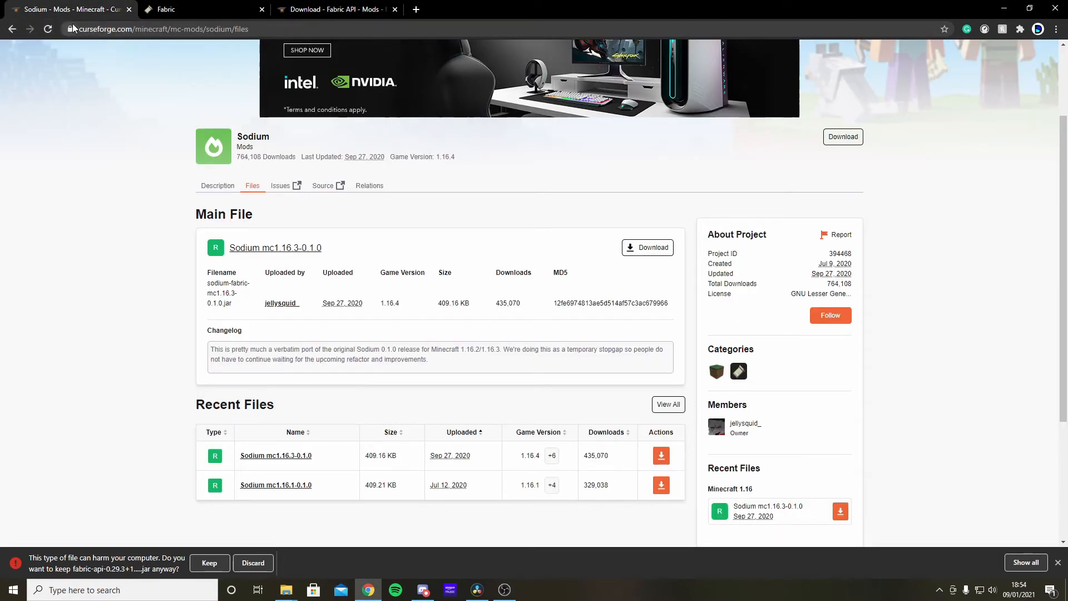
pyautogui.moveTo(647, 247)
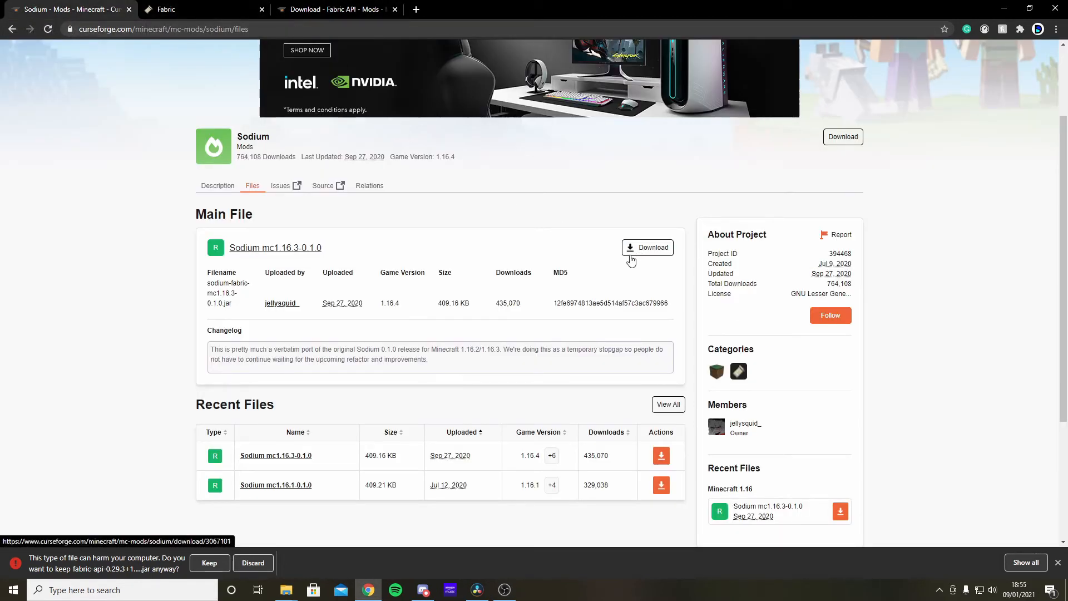
pyautogui.click(197, 9)
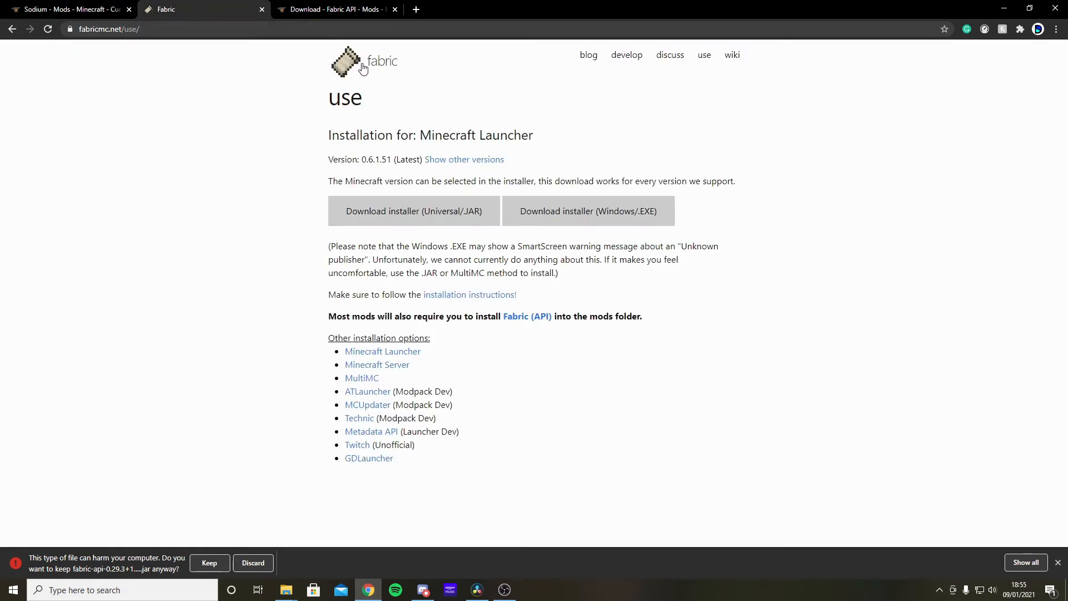
pyautogui.moveTo(414, 210)
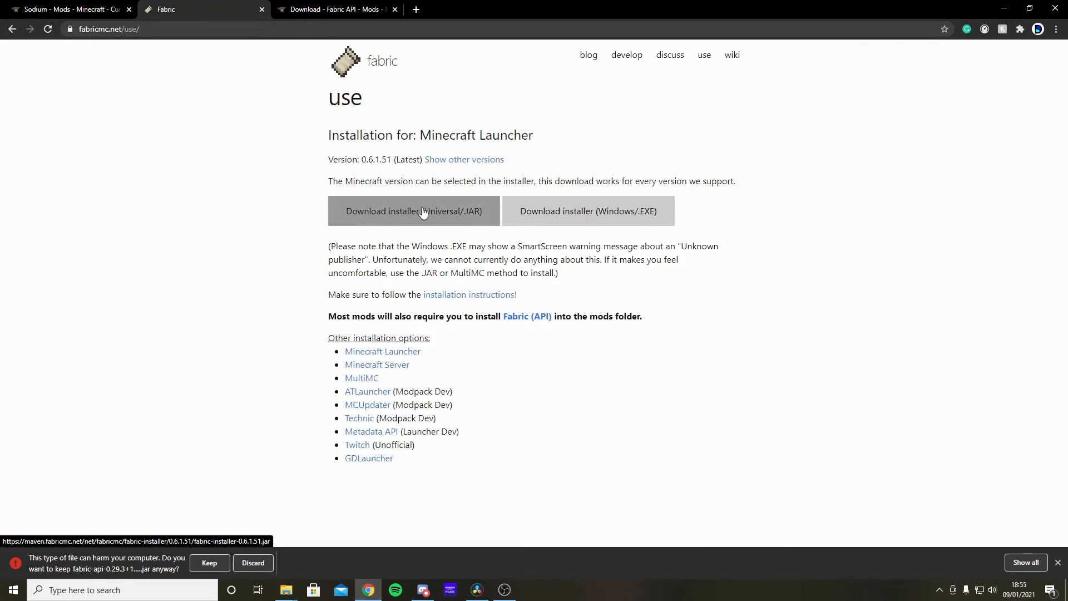
pyautogui.moveTo(455, 221)
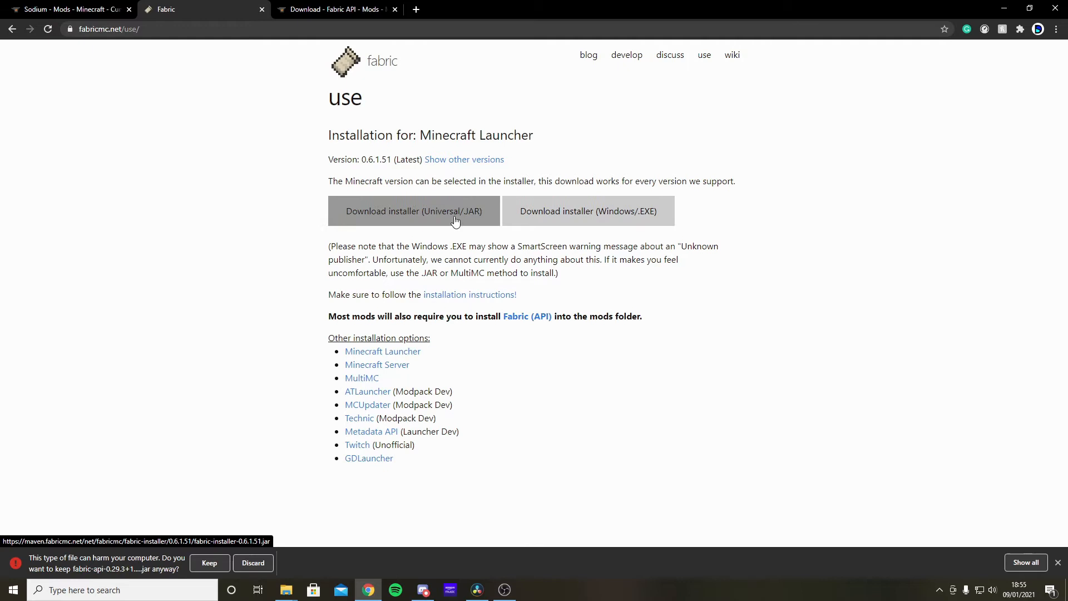
pyautogui.moveTo(431, 212)
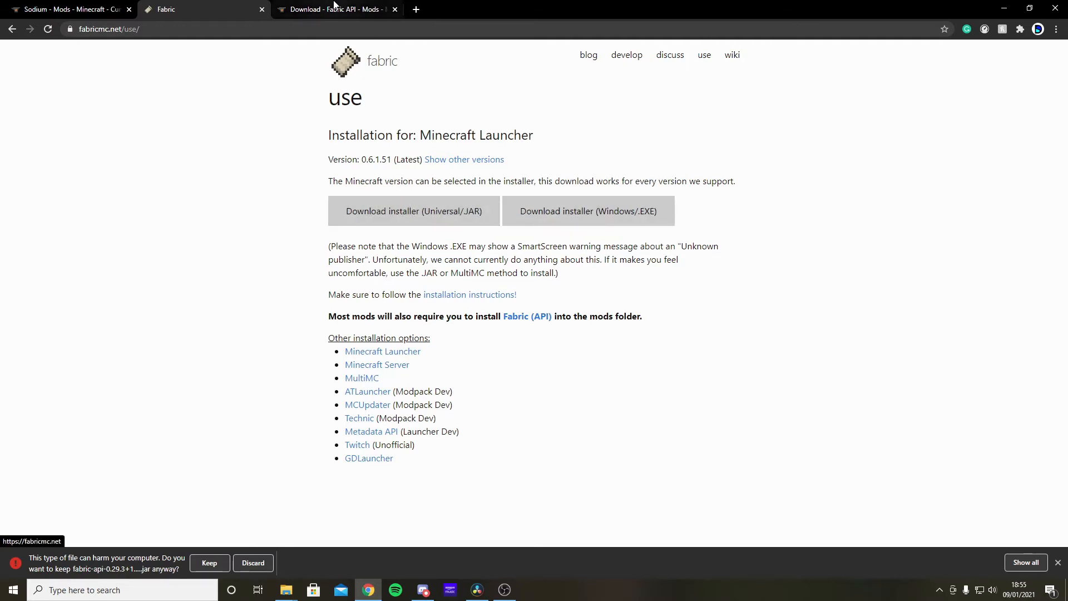
# - Keep the flagged Fabric API jar download from the CurseForge tab
pyautogui.click(333, 9)
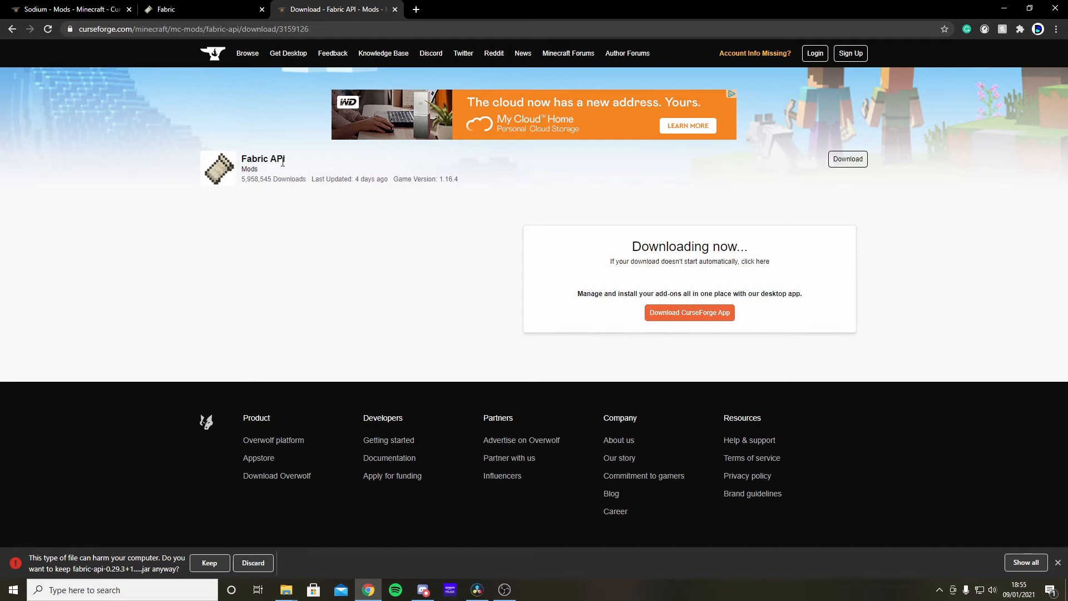
pyautogui.moveTo(146, 458)
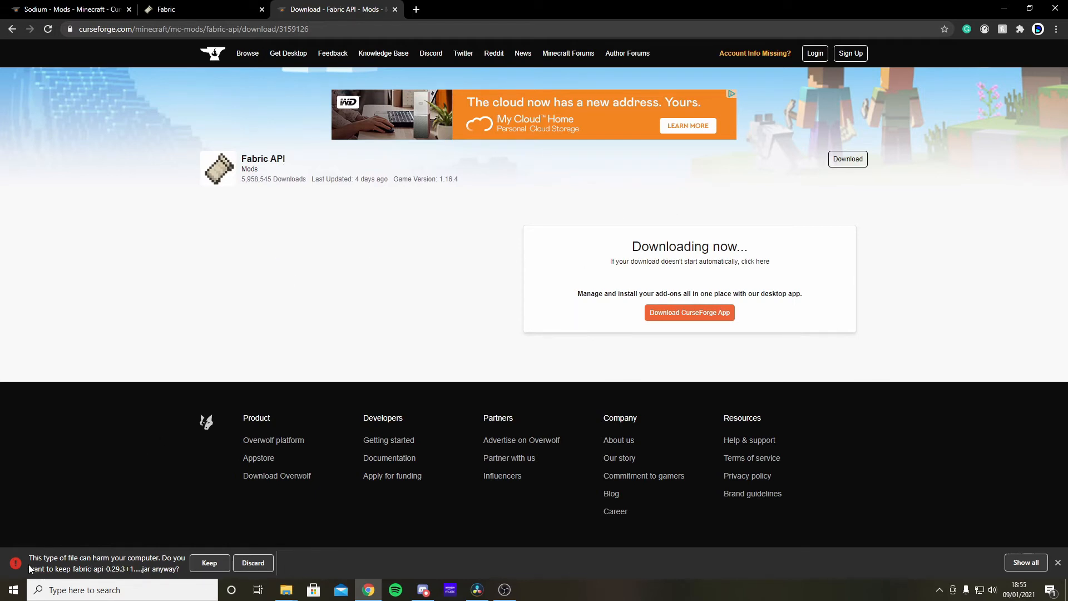
pyautogui.click(209, 563)
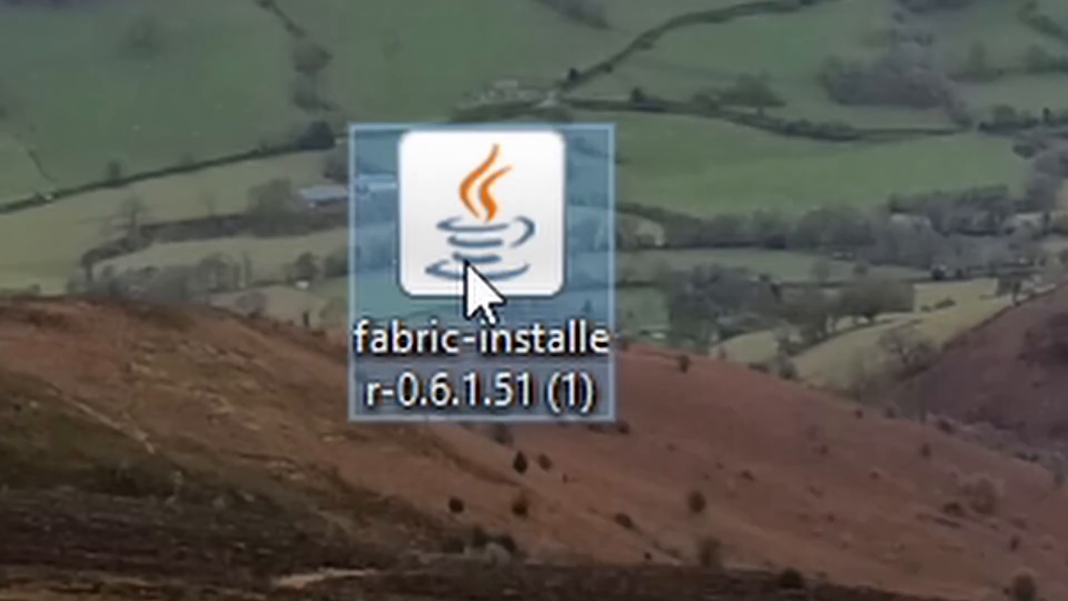
# - Launch fabric-installer-0.6.1.51 from the desktop
pyautogui.doubleClick(480, 218)
pyautogui.write('%appdata%')
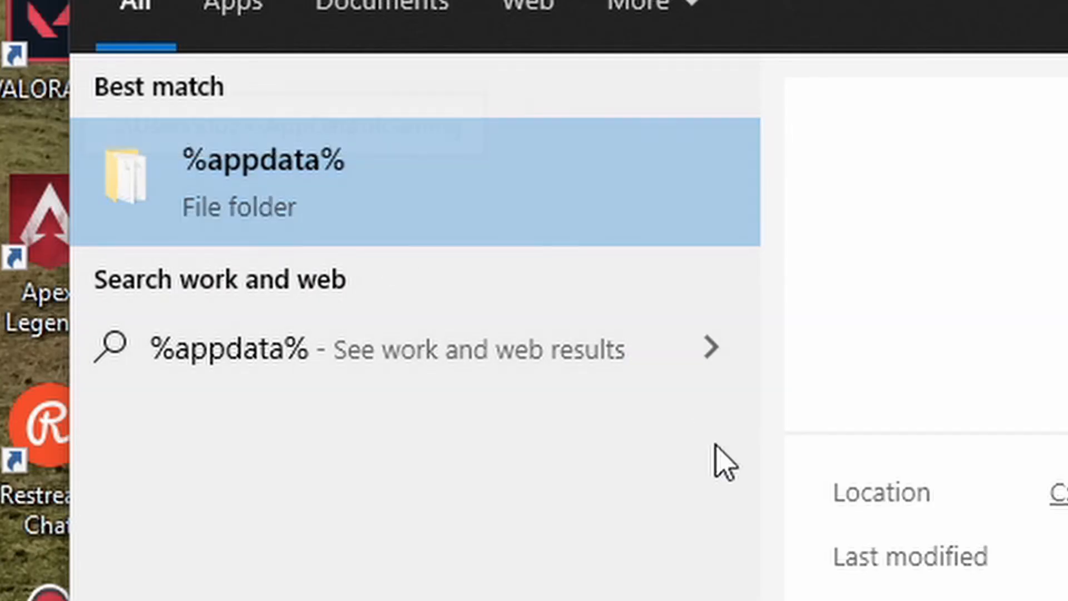
# - Open the .minecraft mods folder and select the Sodium and Fabric API jars
pyautogui.press('Escape')
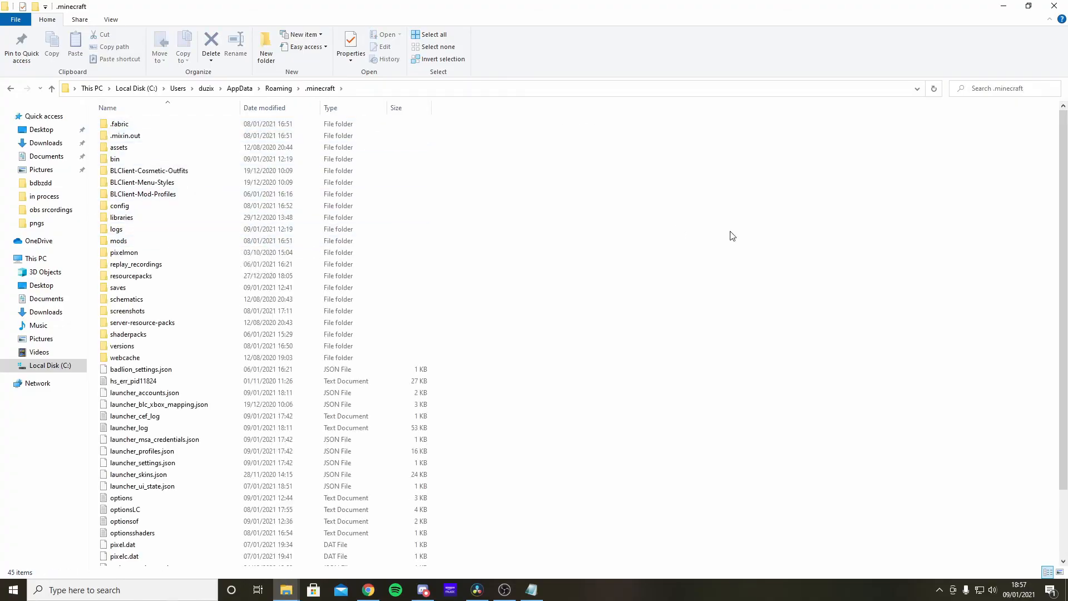
pyautogui.doubleClick(118, 240)
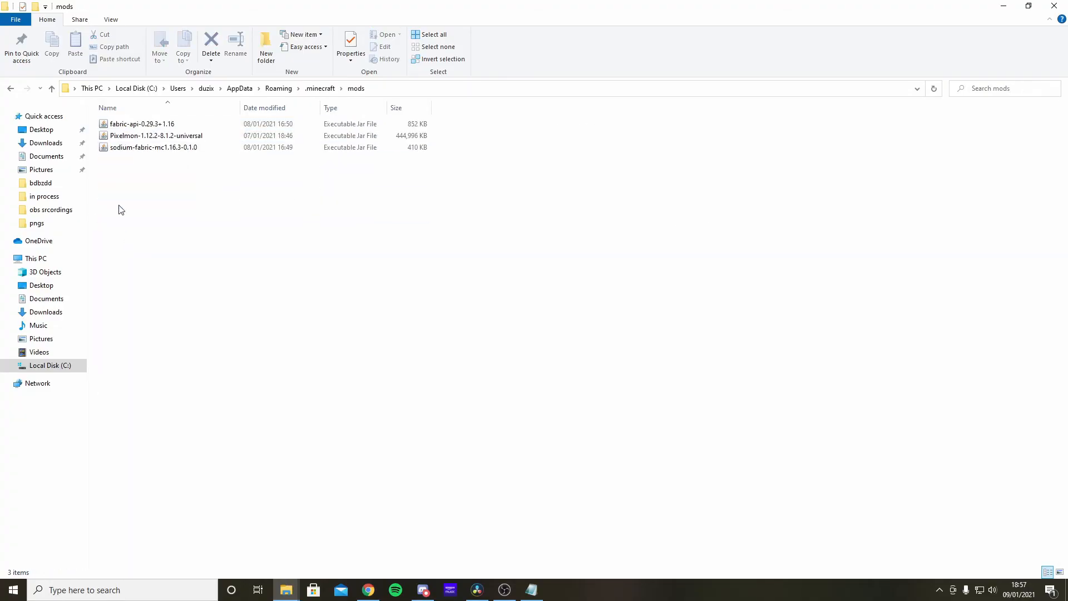
pyautogui.click(154, 147)
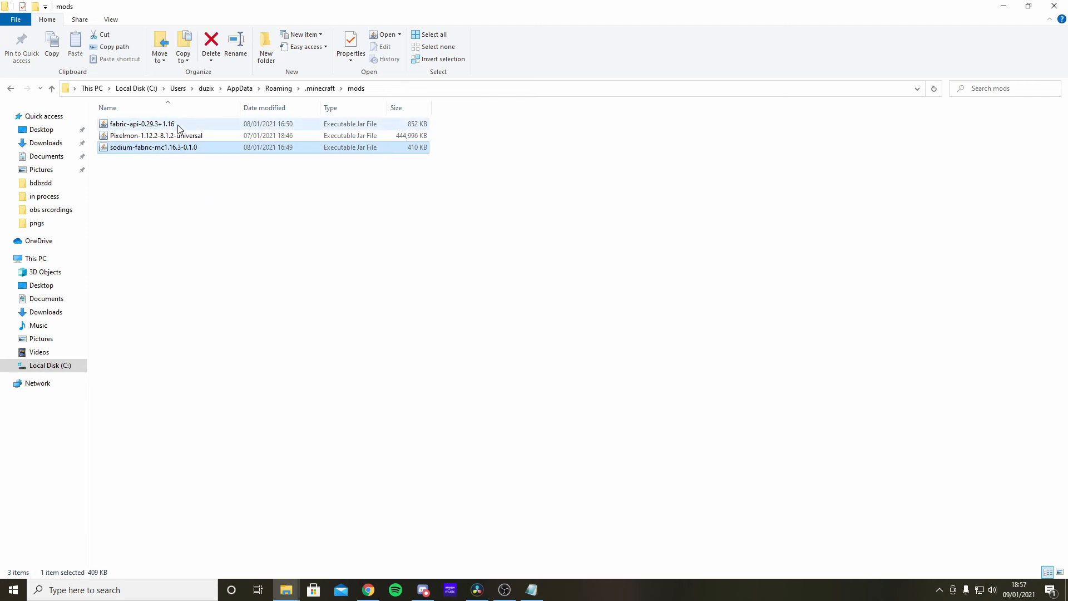
pyautogui.click(142, 123)
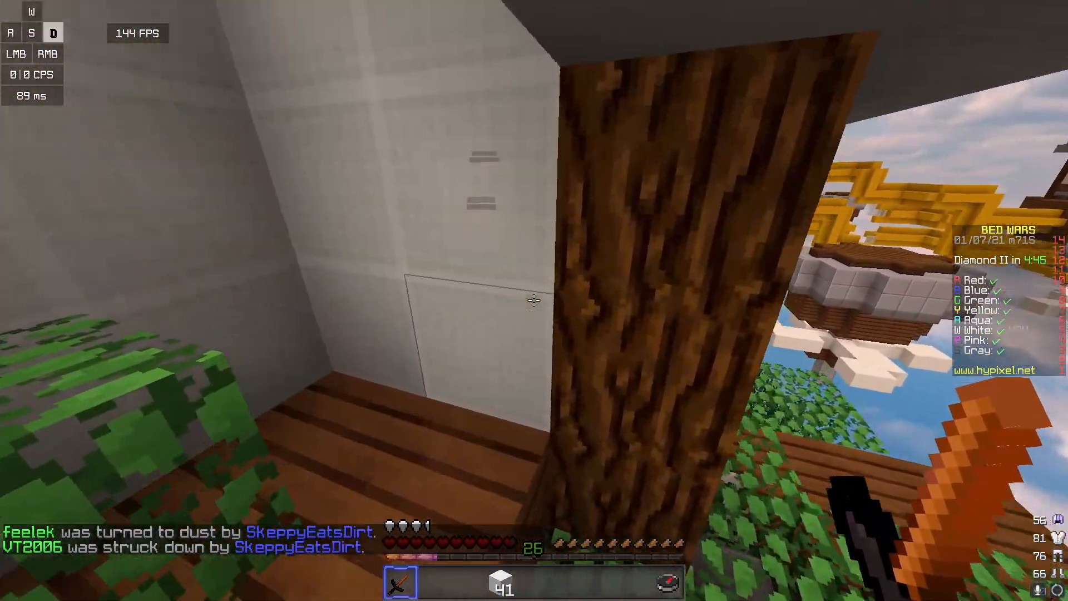
pyautogui.moveTo(534, 298)
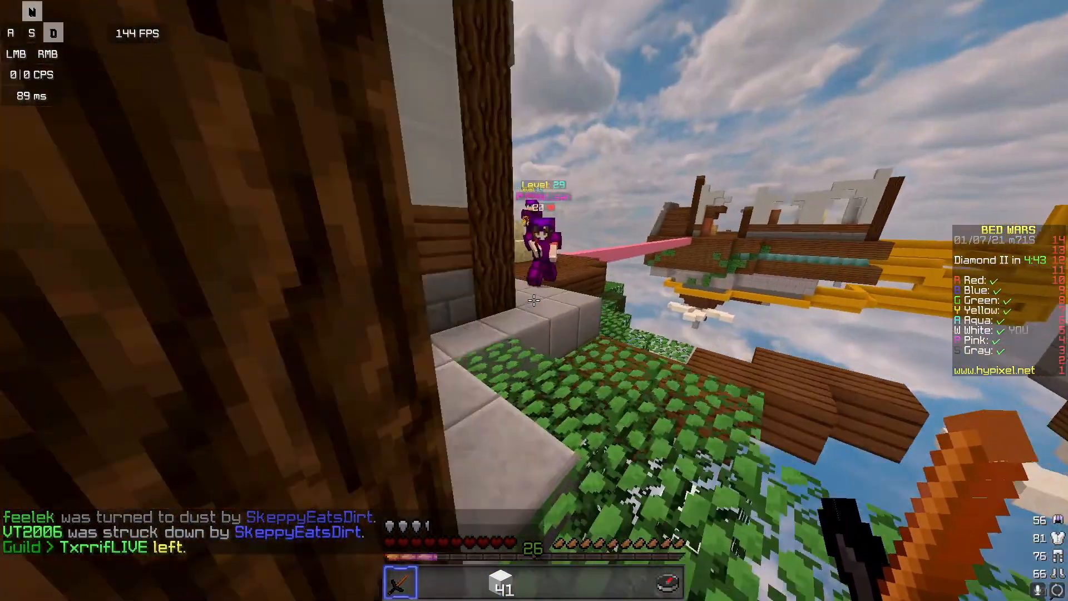